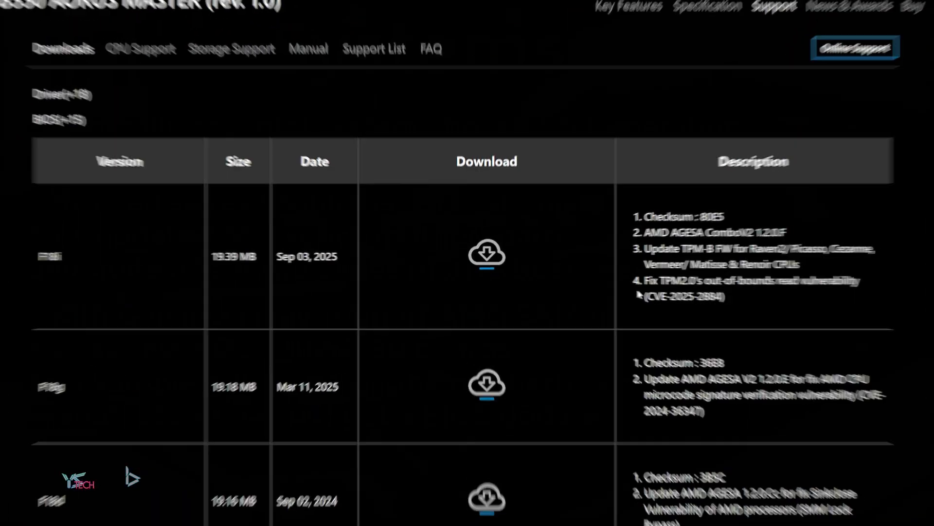
# Review the motherboard's BIOS download list with F18i (Sep 03, 2025) as the newest version.
pyautogui.click(8, 517)
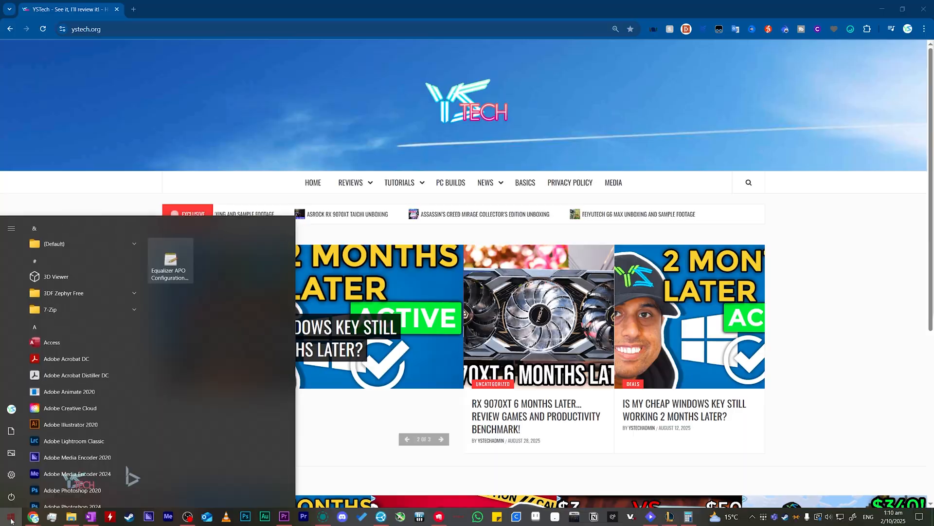
# Check Disk 4's Volumes properties in Disk Management, confirming GPT partition style, then close.
pyautogui.write('parti')
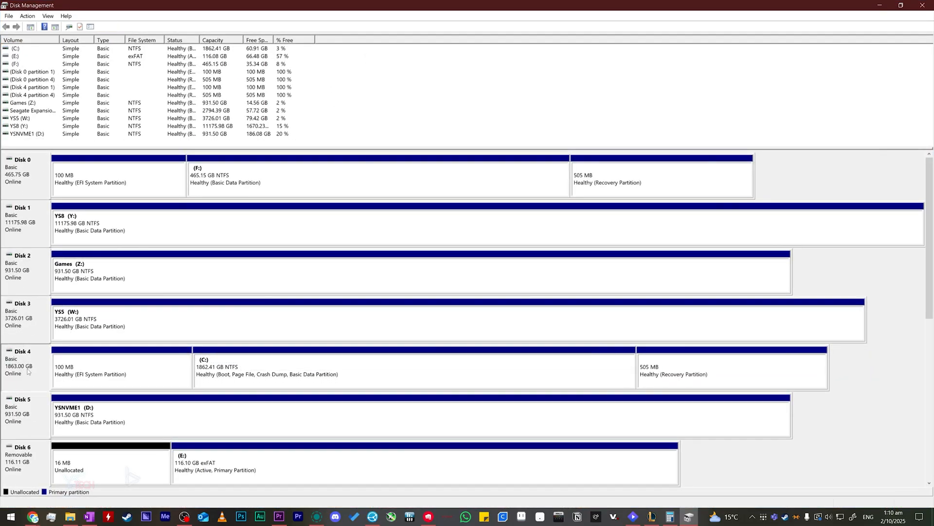
pyautogui.rightClick(28, 370)
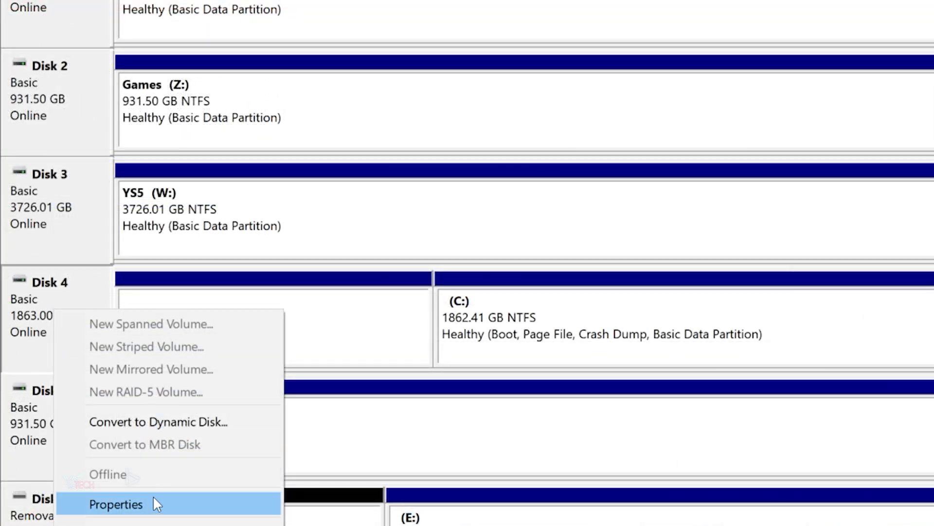
pyautogui.click(115, 503)
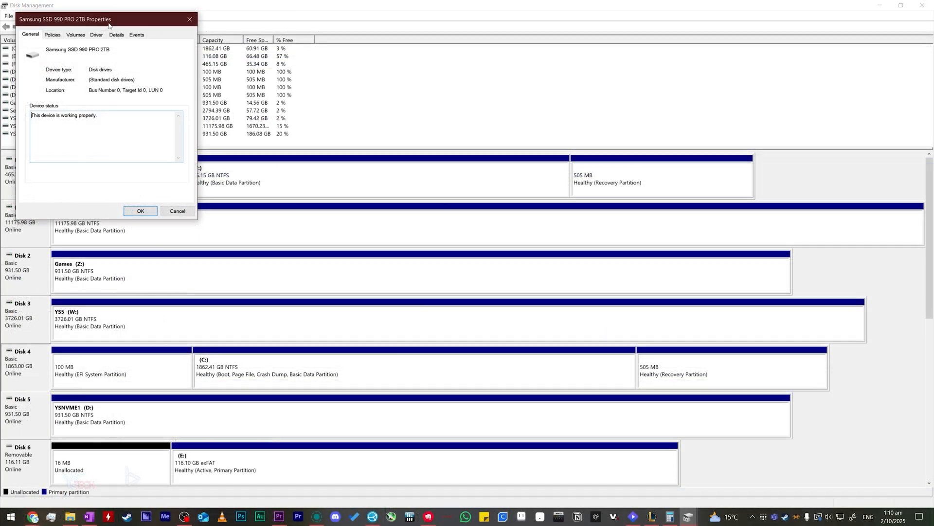
pyautogui.moveTo(107, 19); pyautogui.dragTo(431, 168)
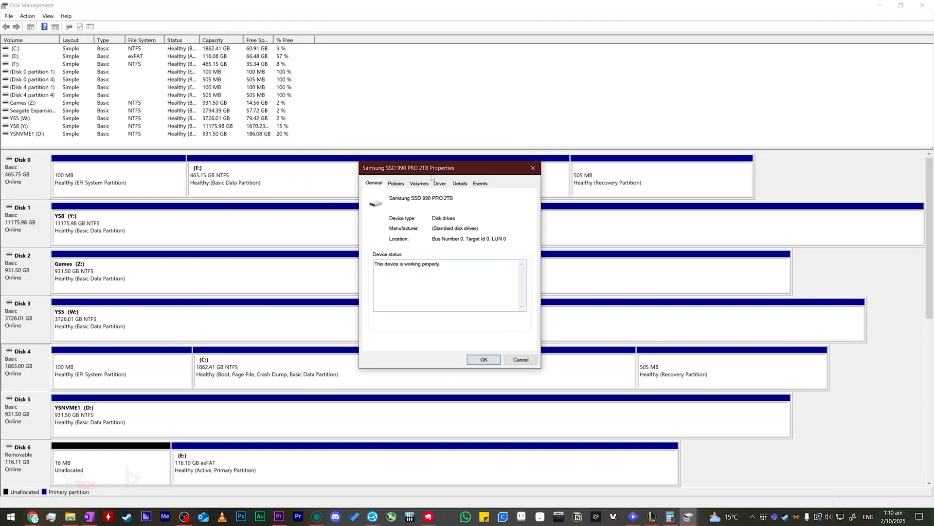
pyautogui.click(418, 183)
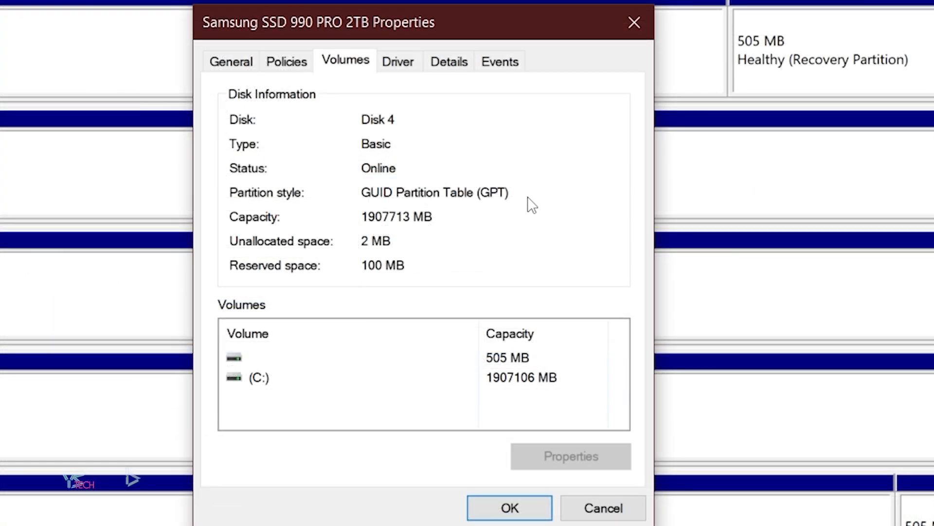
pyautogui.moveTo(352, 204)
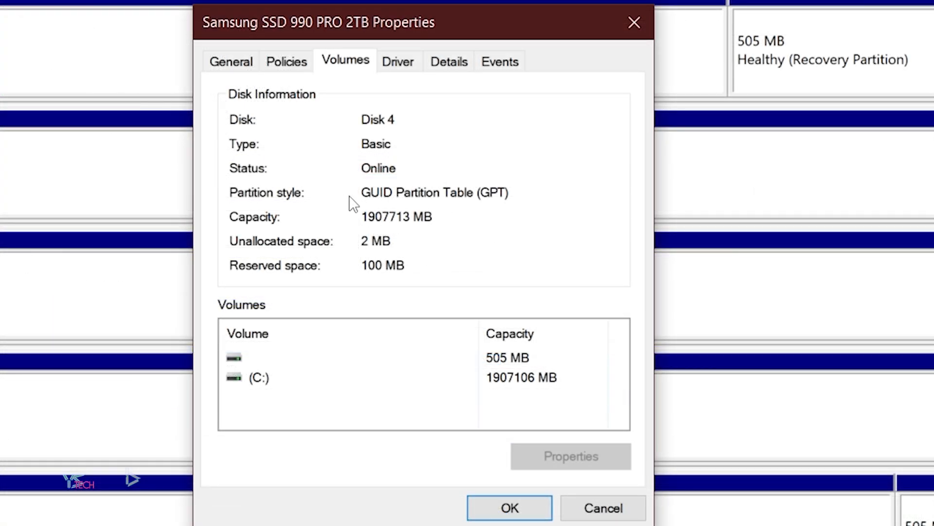
pyautogui.moveTo(508, 483)
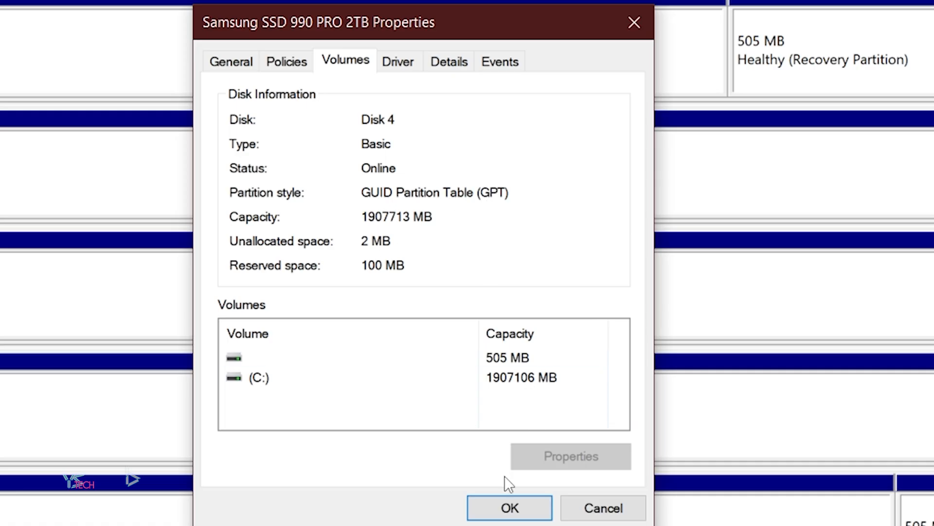
pyautogui.click(509, 508)
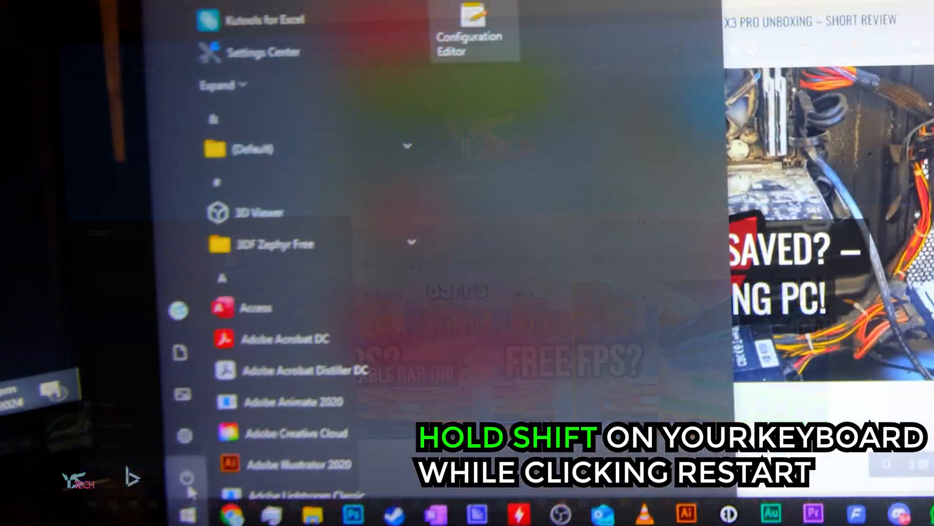
# Restart via Power into recovery, then Troubleshoot > Advanced options to reboot into UEFI setup.
pyautogui.click(185, 477)
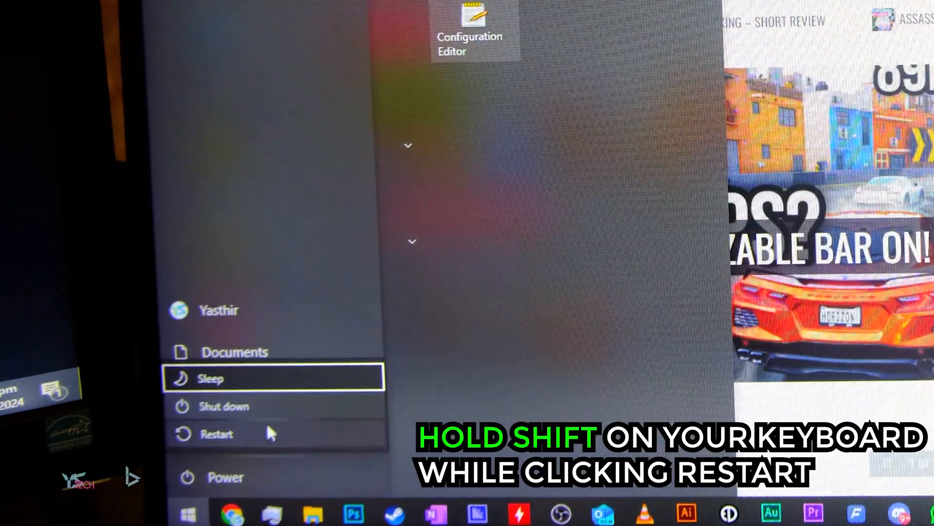
pyautogui.click(217, 433)
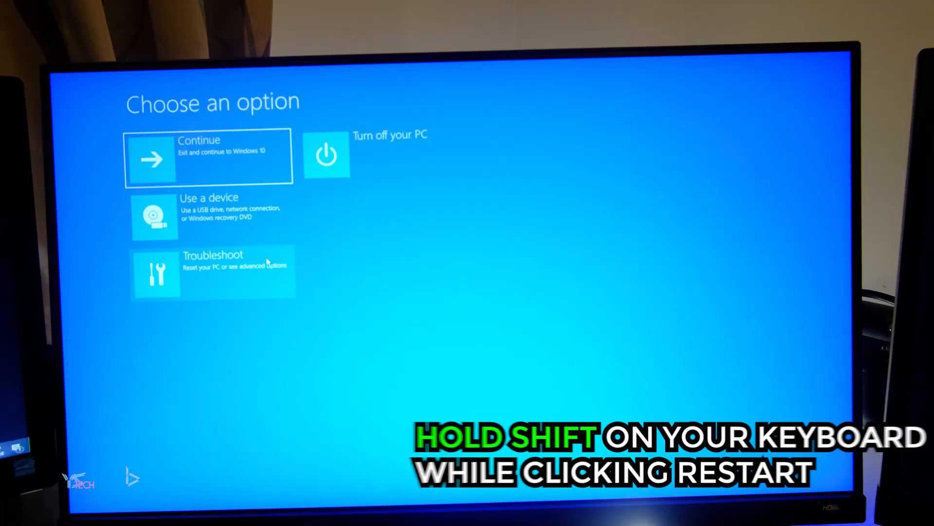
pyautogui.click(212, 273)
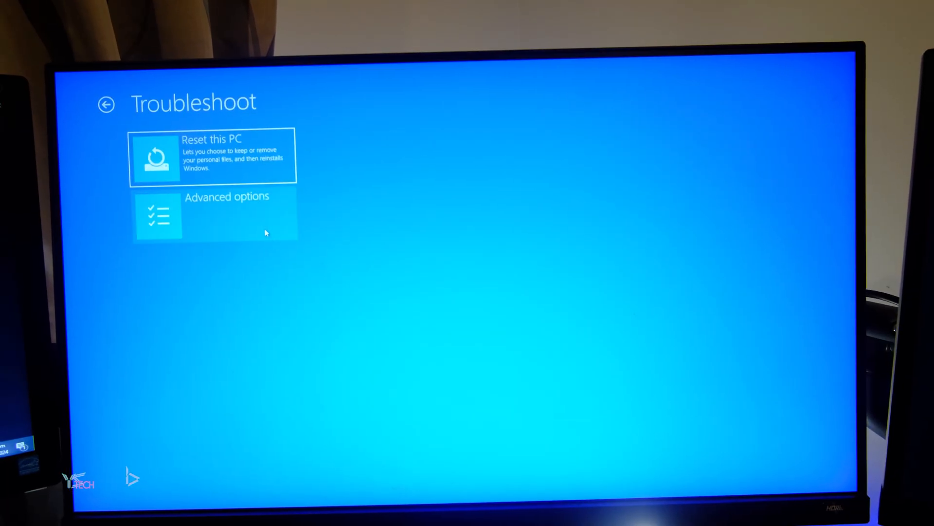
pyautogui.click(214, 216)
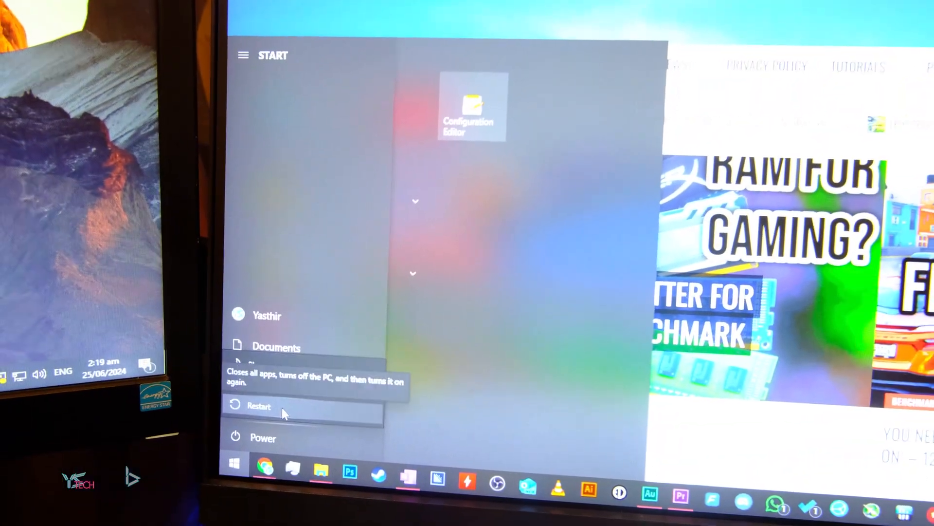
pyautogui.click(259, 406)
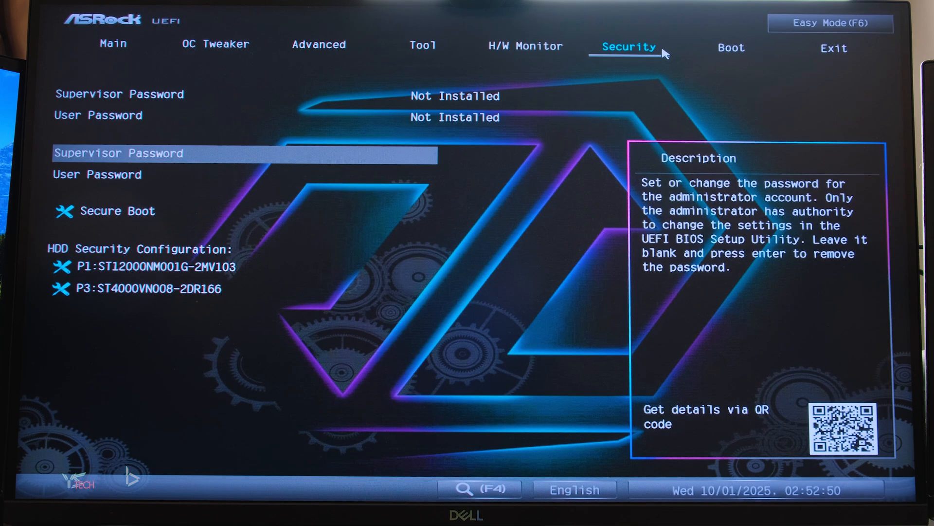
# Browse the Tool and Advanced pages, then go to the Boot settings.
pyautogui.click(422, 44)
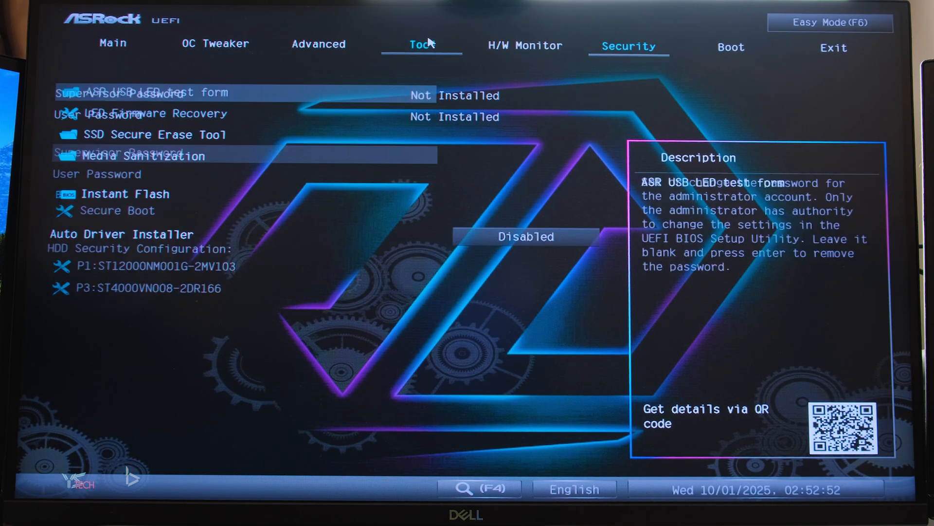
pyautogui.click(319, 43)
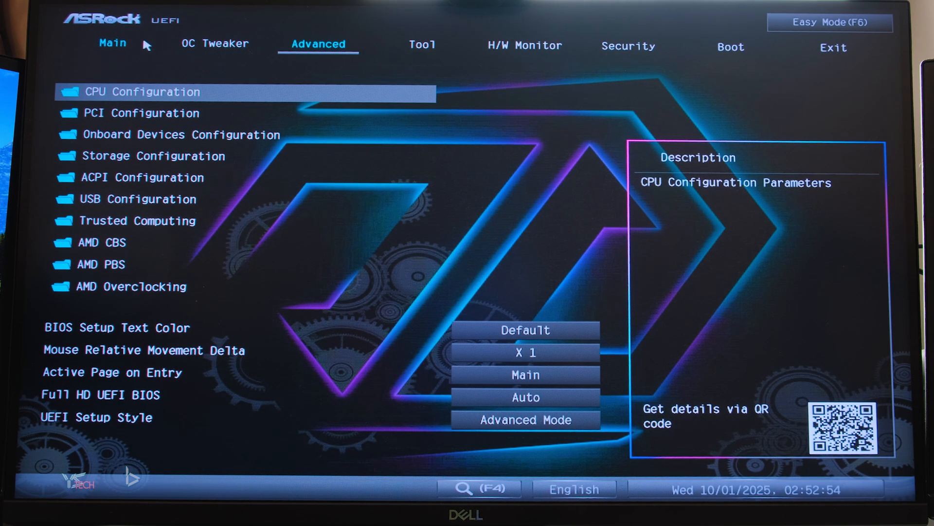
pyautogui.click(730, 46)
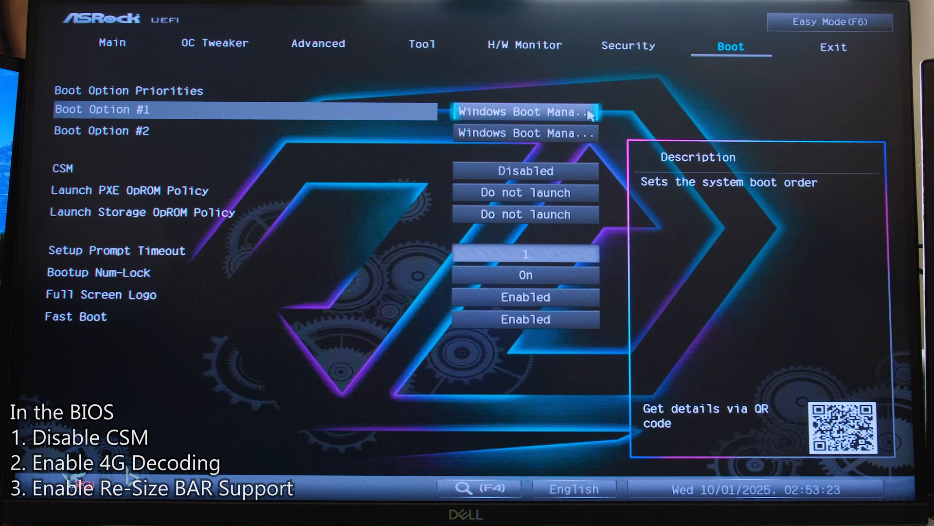
pyautogui.moveTo(530, 176)
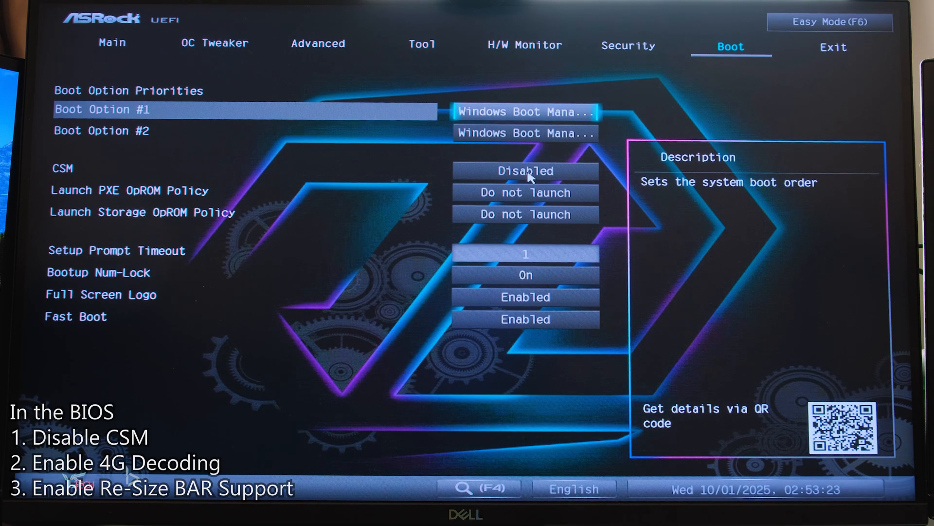
# Toggle CSM to Enabled, then set it back to Disabled.
pyautogui.click(524, 172)
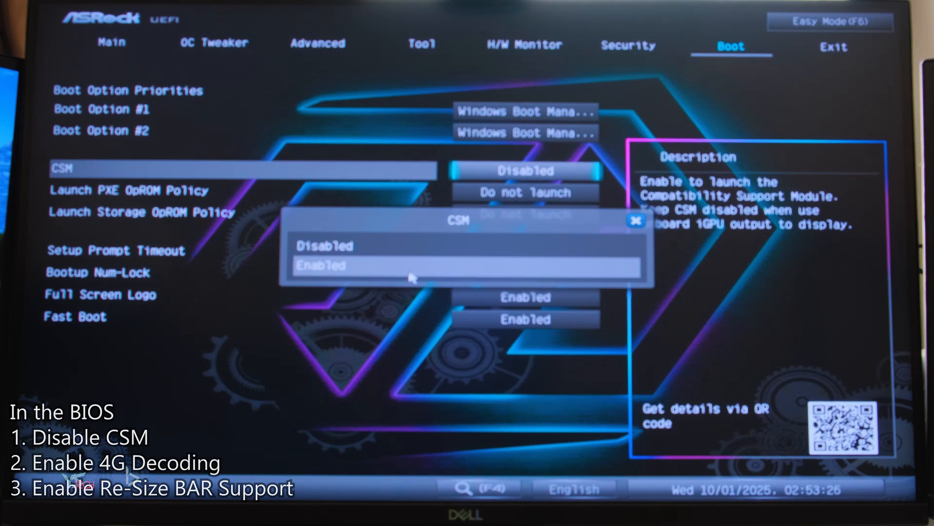
pyautogui.click(466, 266)
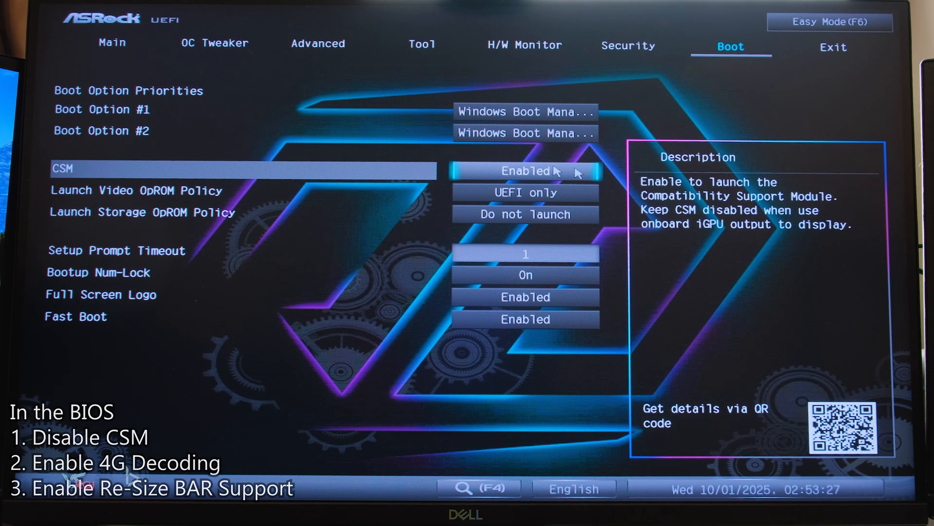
pyautogui.click(525, 171)
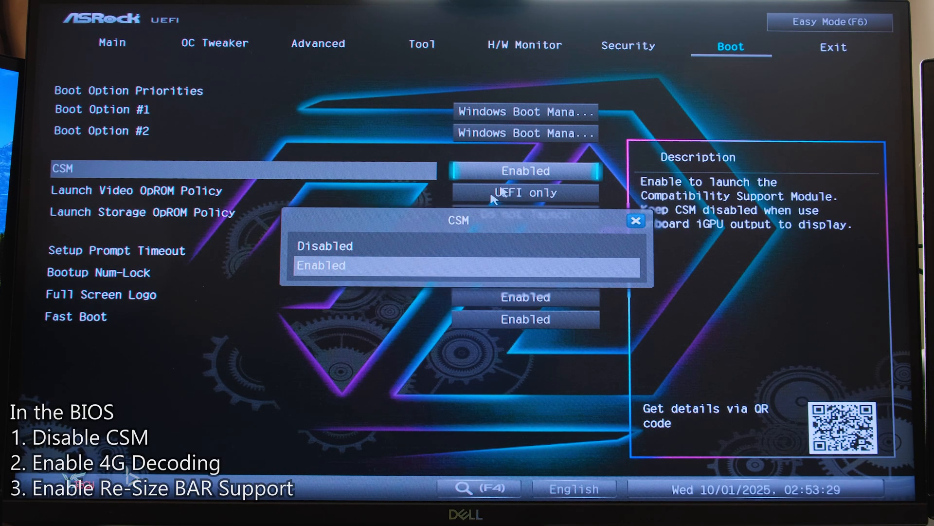
pyautogui.click(325, 246)
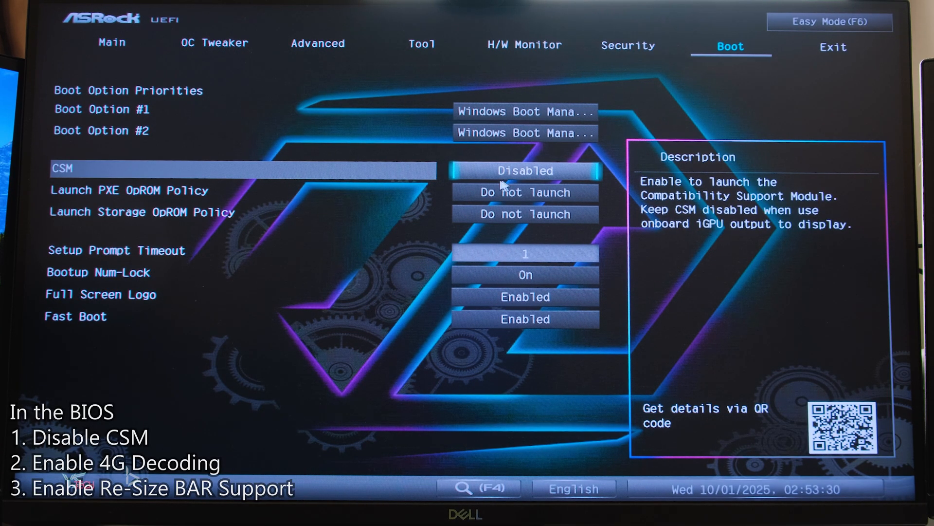
pyautogui.moveTo(515, 183)
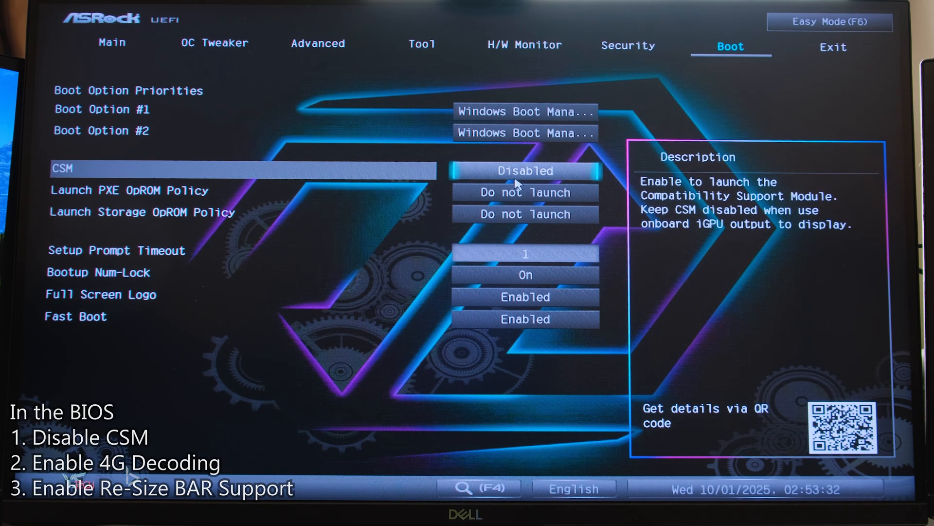
pyautogui.moveTo(893, 59)
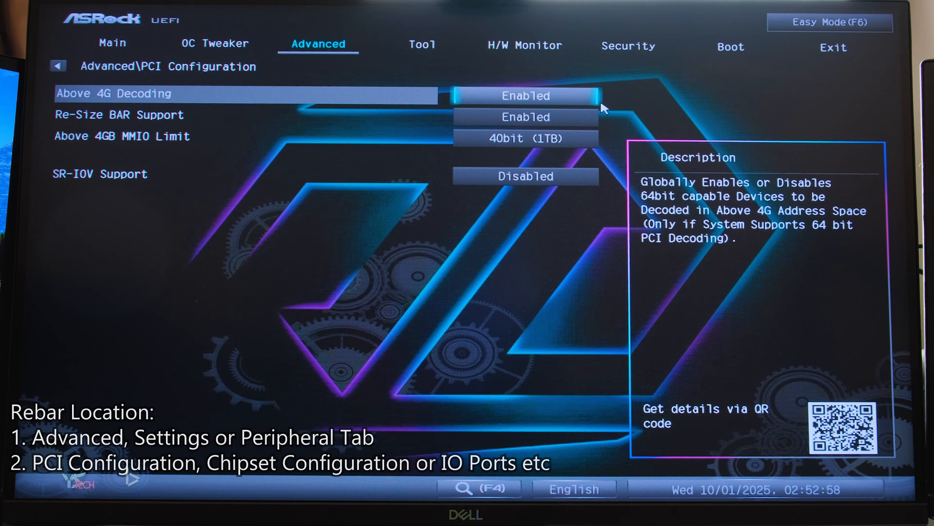
# Keep Above 4G Decoding at Enabled in PCI Configuration.
pyautogui.click(525, 95)
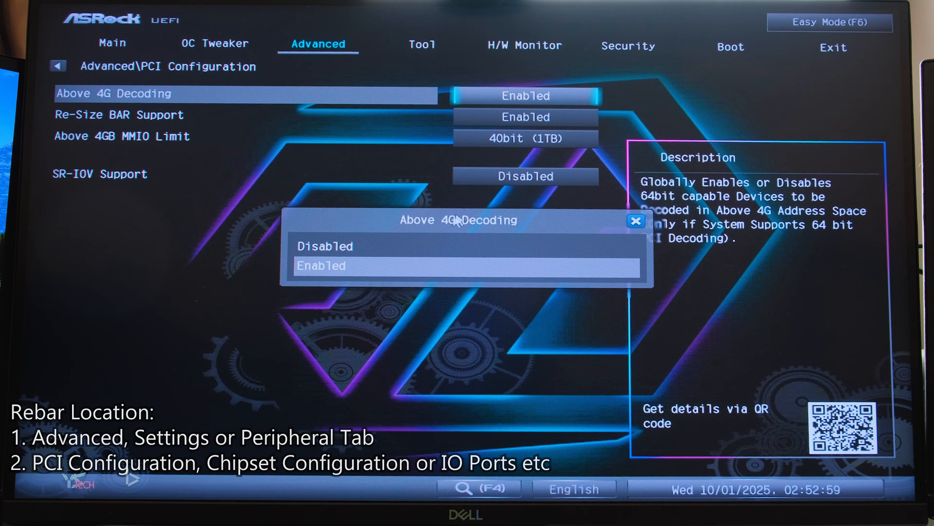
pyautogui.click(325, 246)
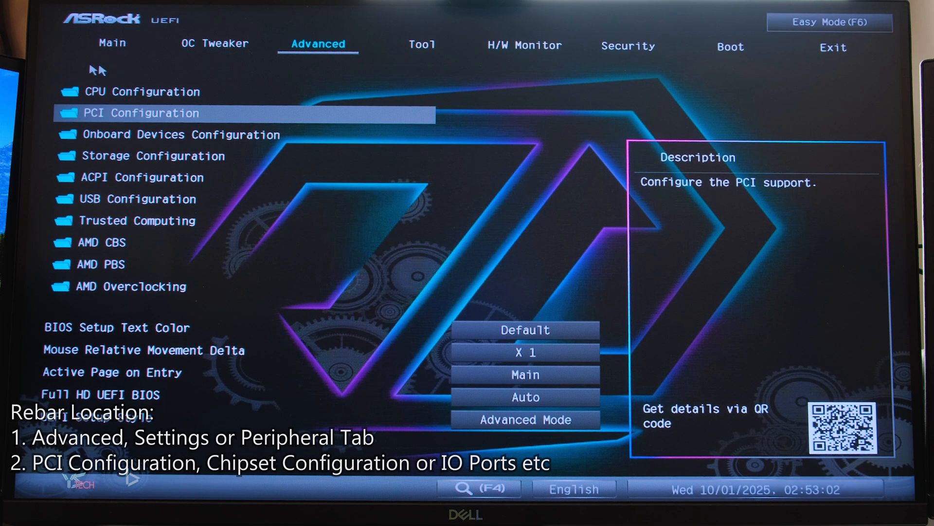
pyautogui.moveTo(739, 56)
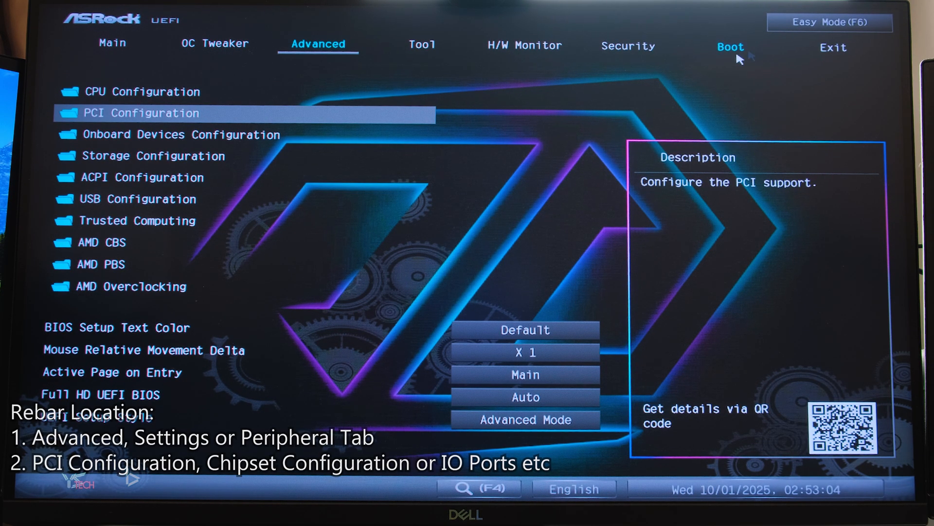
pyautogui.click(112, 43)
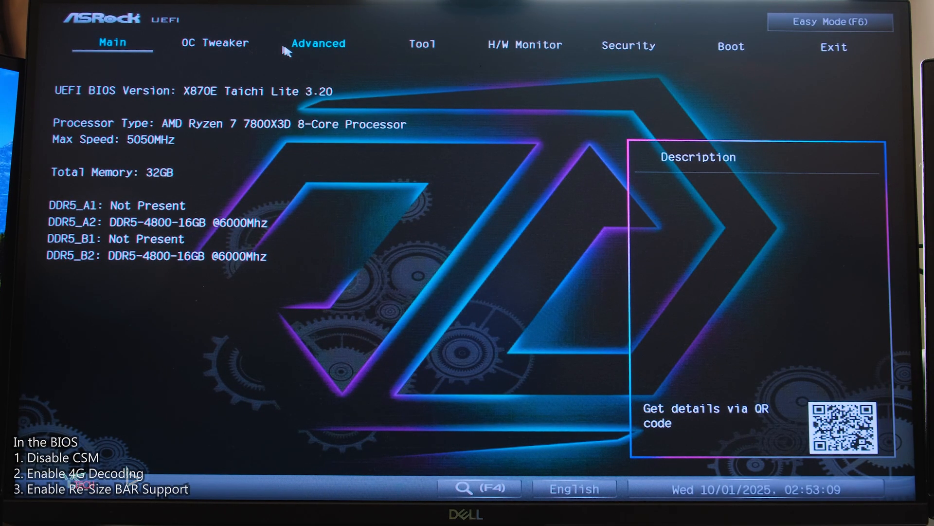
pyautogui.moveTo(295, 43)
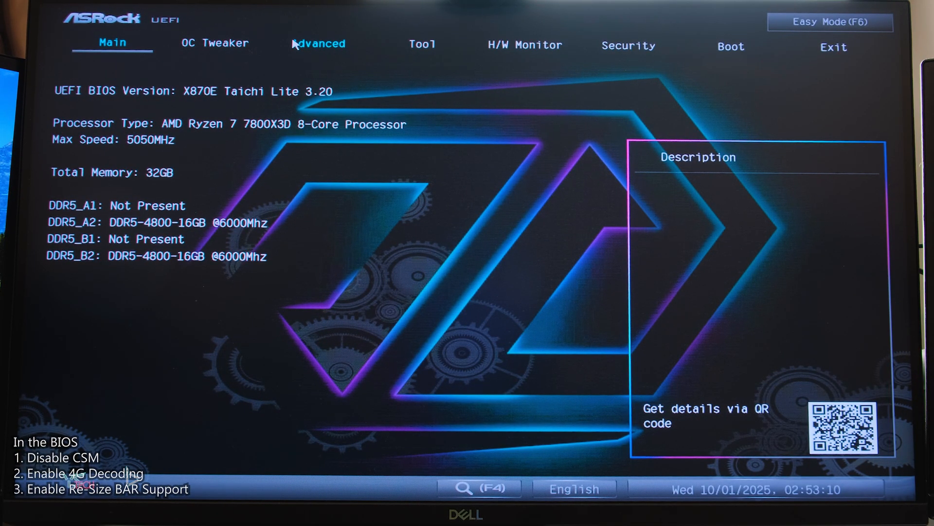
# Return to PCI Configuration and set Above 4G Decoding to Enabled.
pyautogui.click(318, 44)
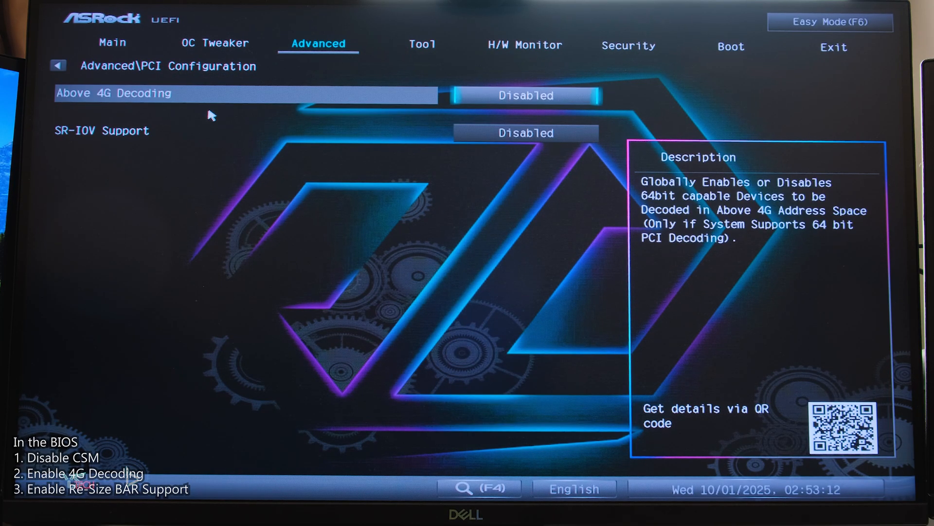
pyautogui.moveTo(571, 107)
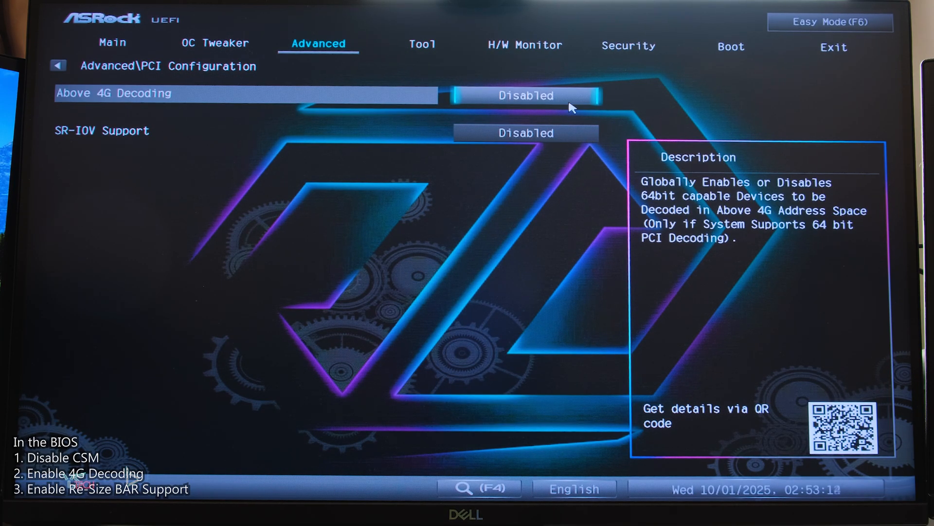
pyautogui.click(525, 95)
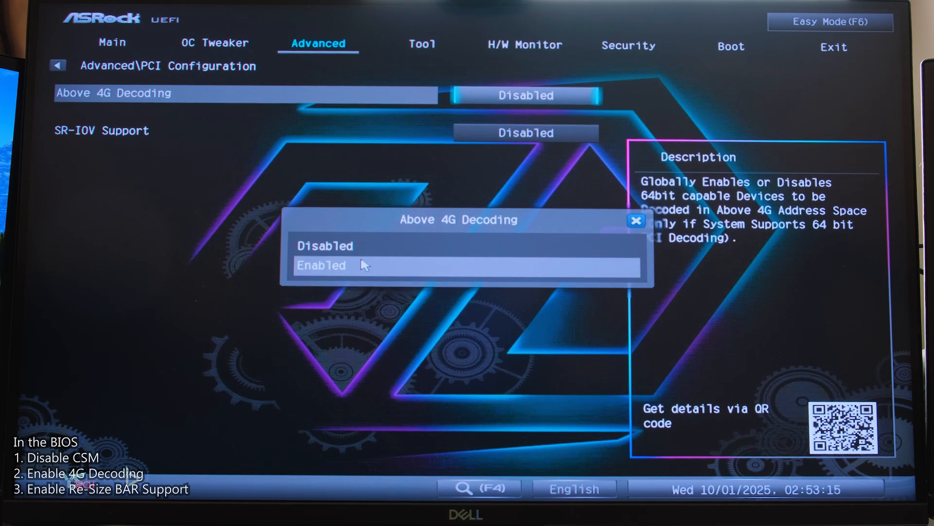
pyautogui.click(322, 264)
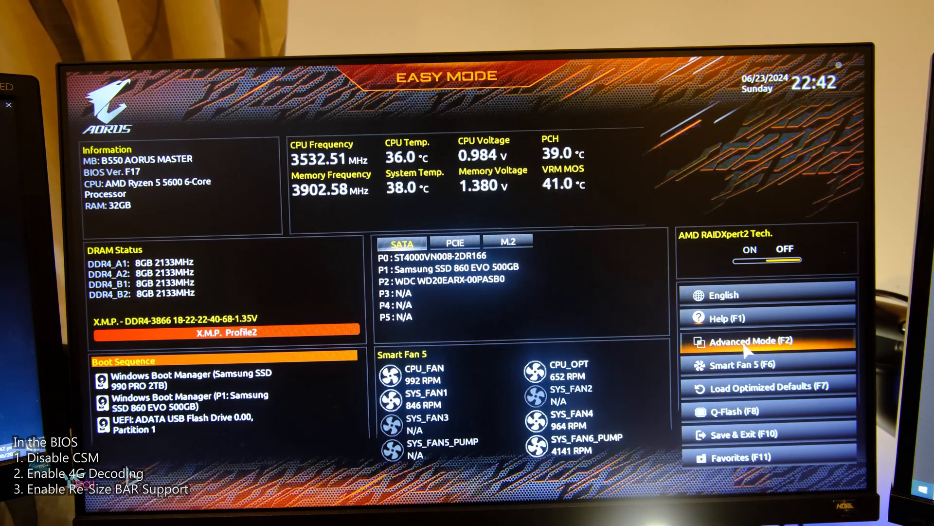
# Switch to Advanced Mode, go to Settings > IO Ports and select the Above 4G Decoding value.
pyautogui.click(751, 341)
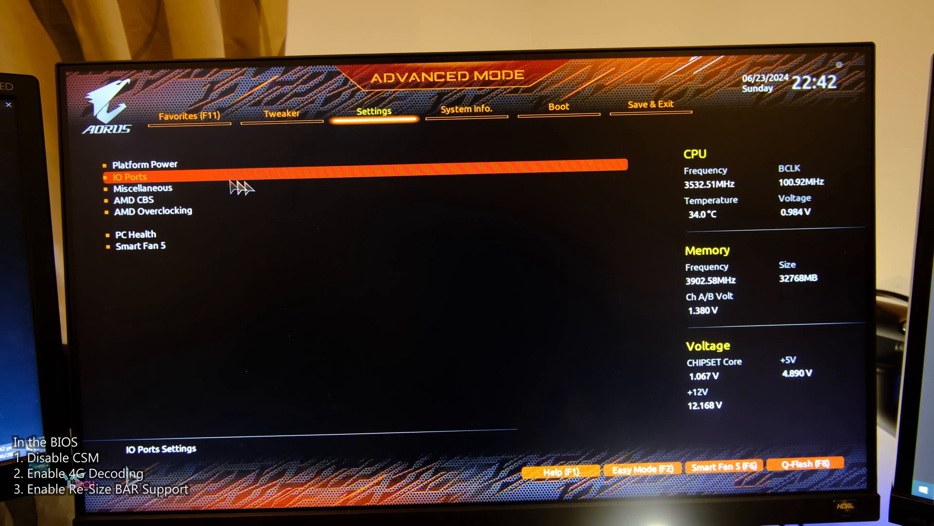
pyautogui.click(129, 176)
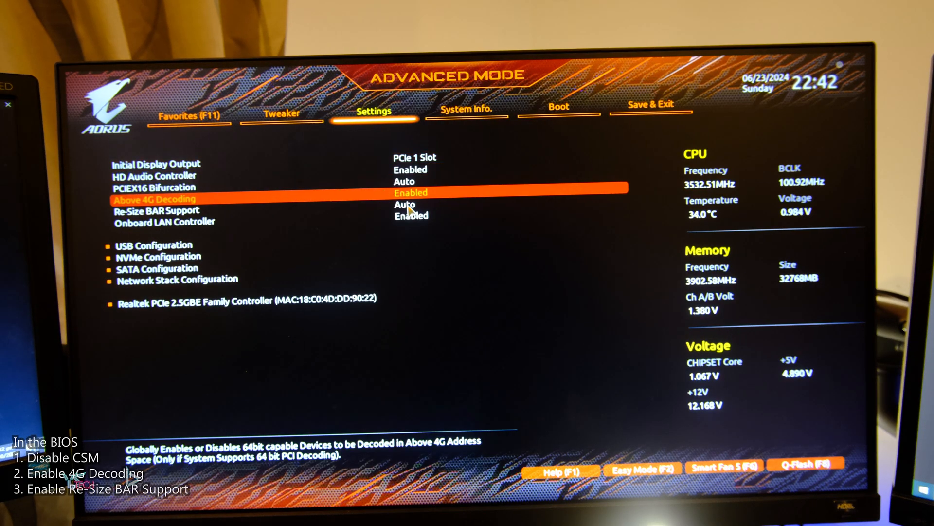
pyautogui.click(409, 193)
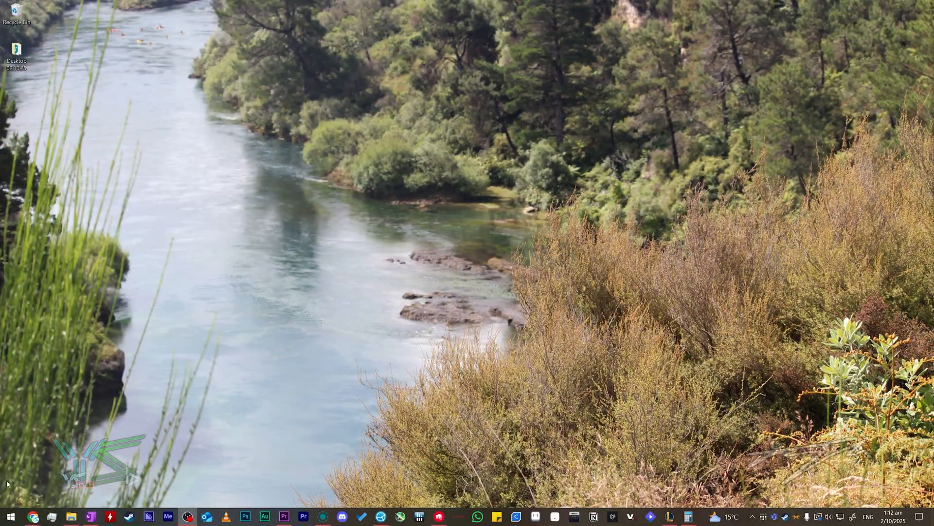
# Launch AMD Software: Adrenalin Edition from the desktop context menu.
pyautogui.click(10, 515)
pyautogui.write('amd')
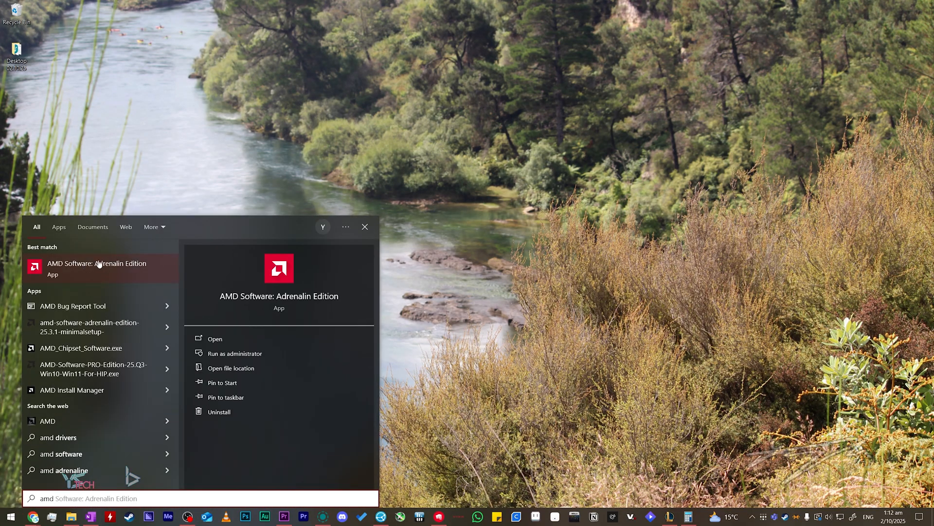
pyautogui.moveTo(82, 278)
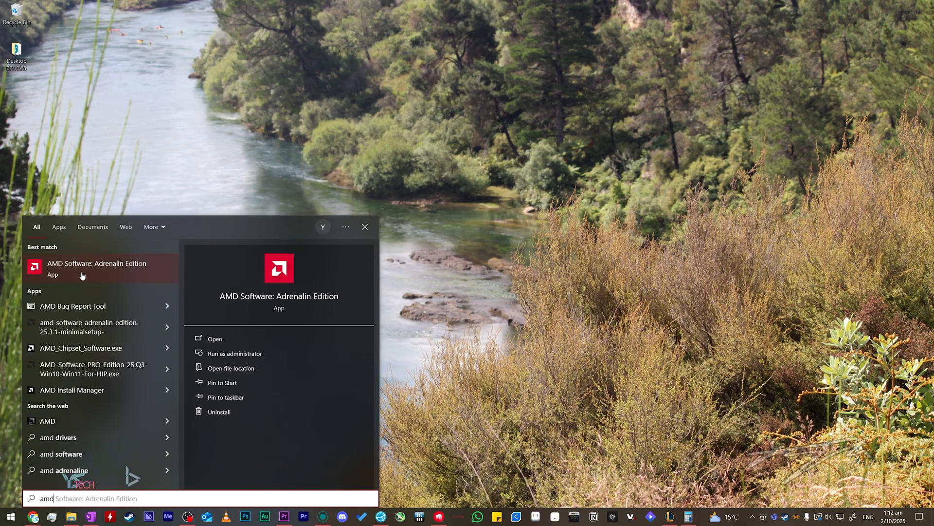
pyautogui.rightClick(519, 298)
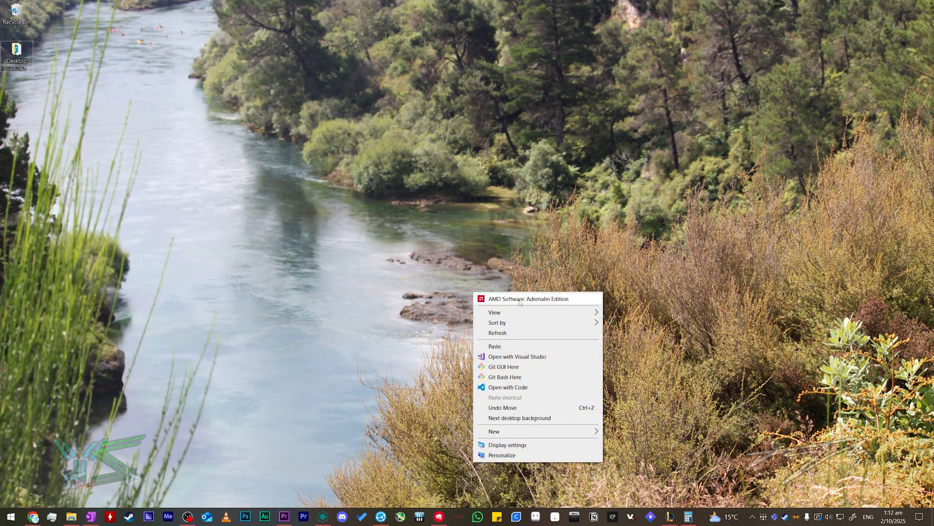
pyautogui.click(520, 417)
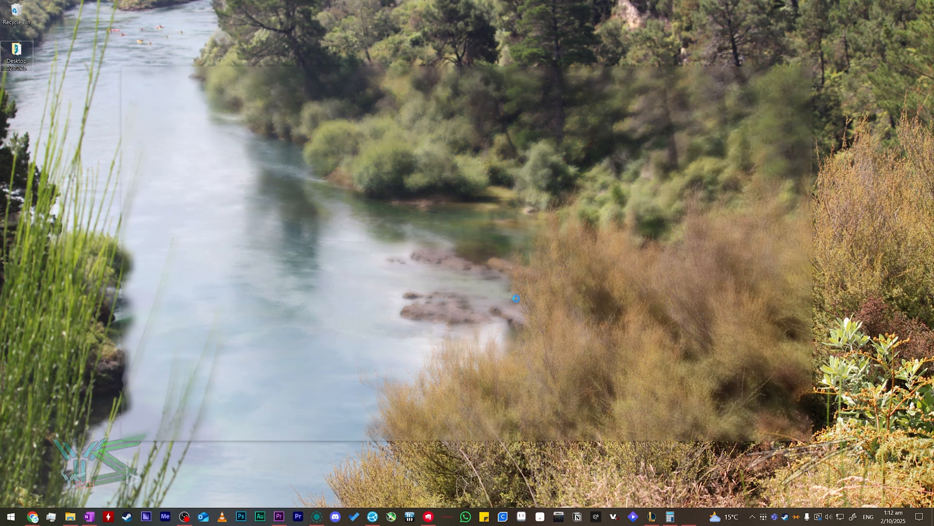
pyautogui.click(689, 517)
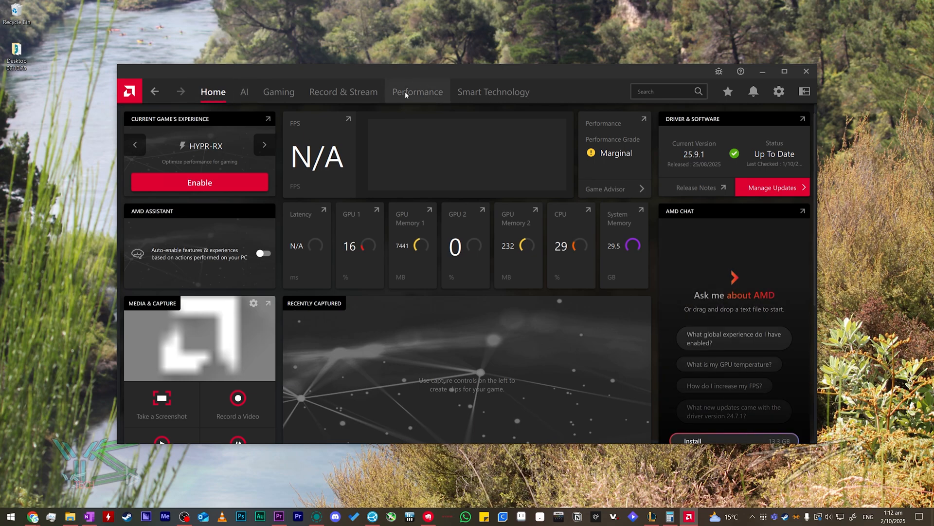
# Go to Performance > Tuning, where AMD SmartAccess Memory reads Enabled for the RX 9070 XT.
pyautogui.click(417, 92)
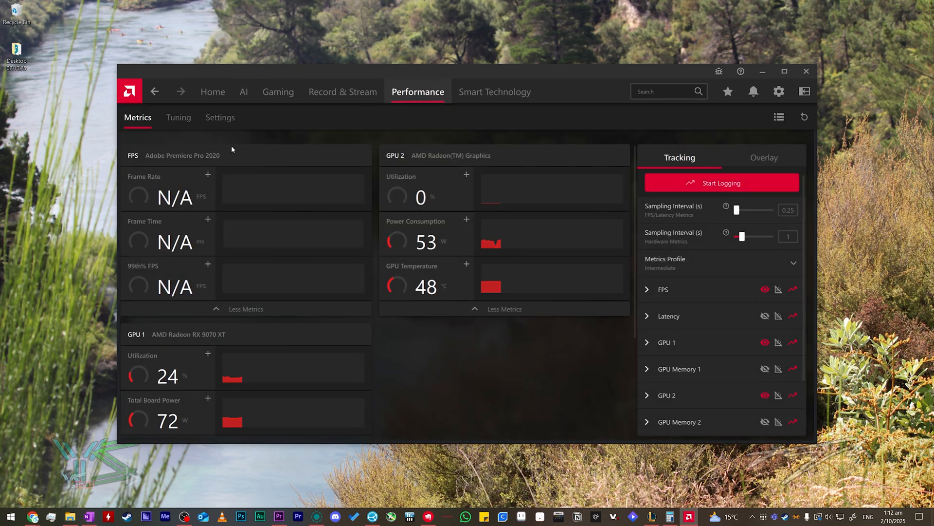
pyautogui.click(177, 117)
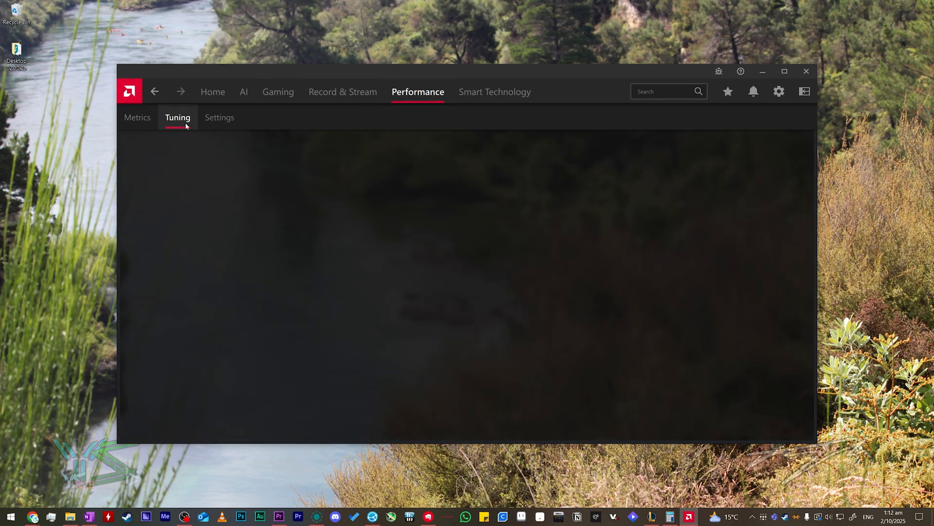
pyautogui.click(177, 117)
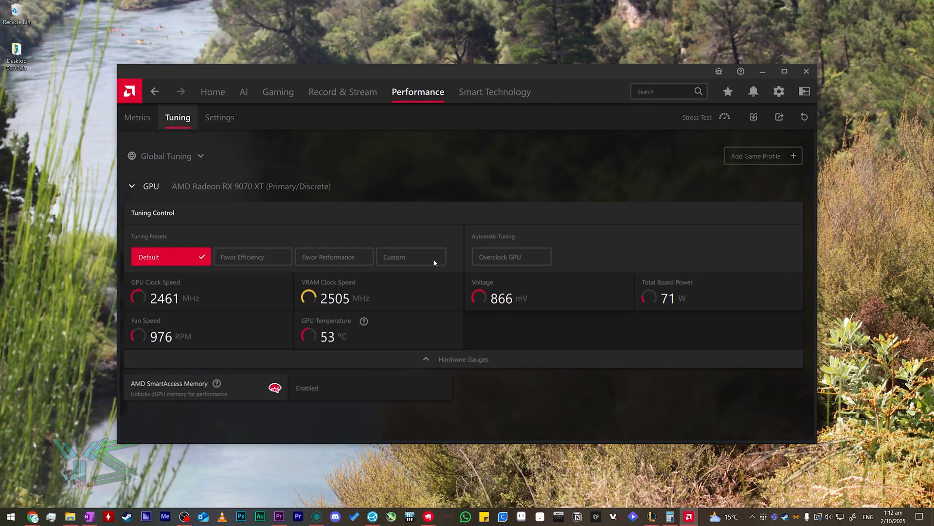
pyautogui.moveTo(217, 384)
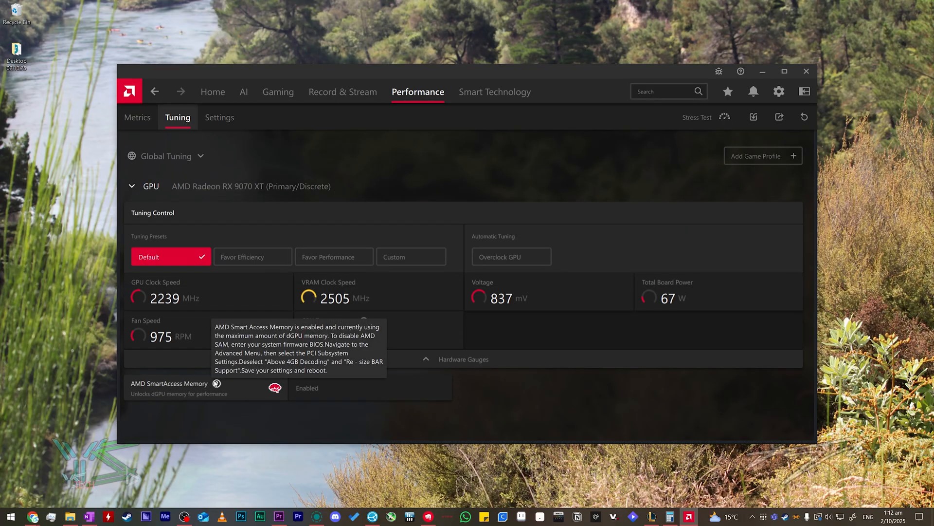
pyautogui.moveTo(293, 396)
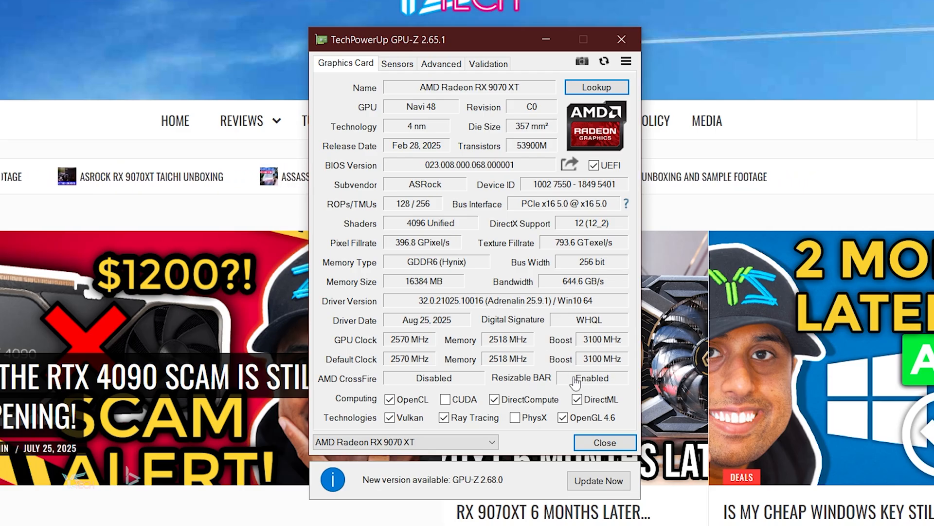
# In GPU-Z's Advanced view, select the PCIe Resizable BAR report showing Enabled with all requirements Yes.
pyautogui.click(440, 63)
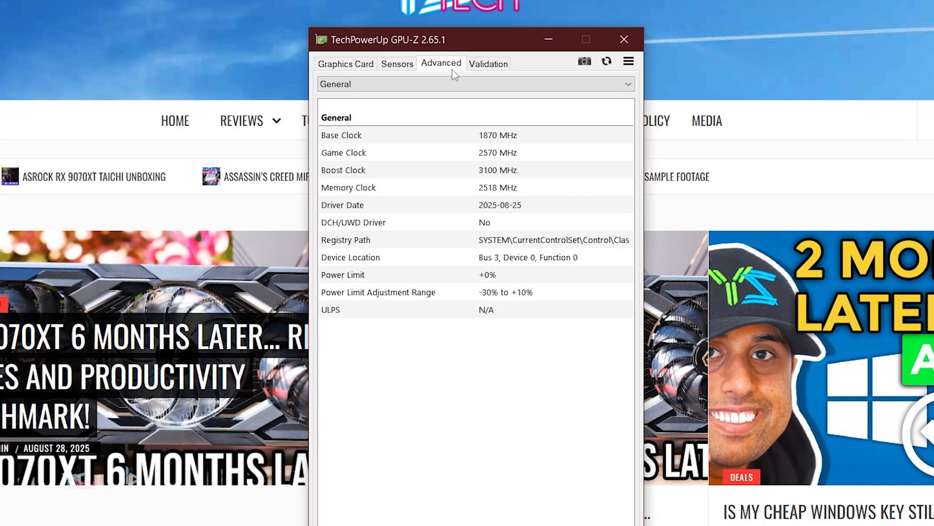
pyautogui.click(474, 83)
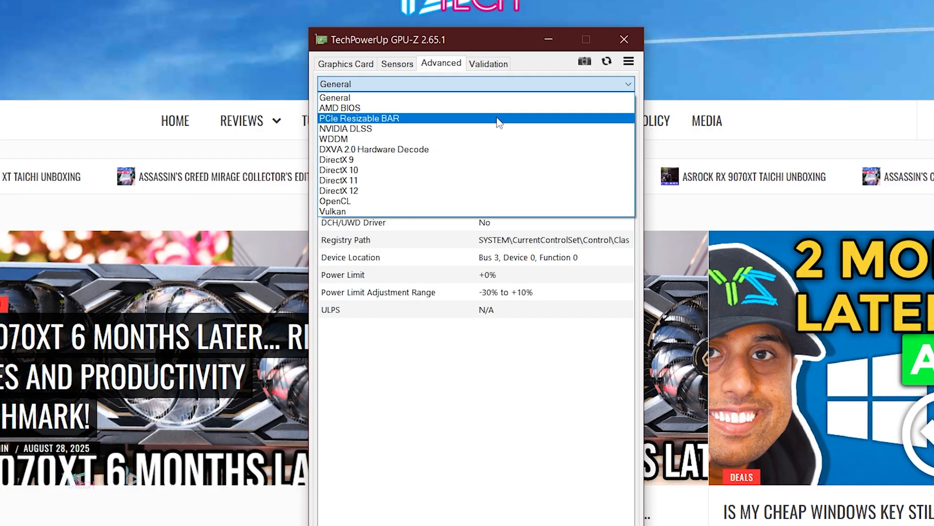
pyautogui.click(359, 118)
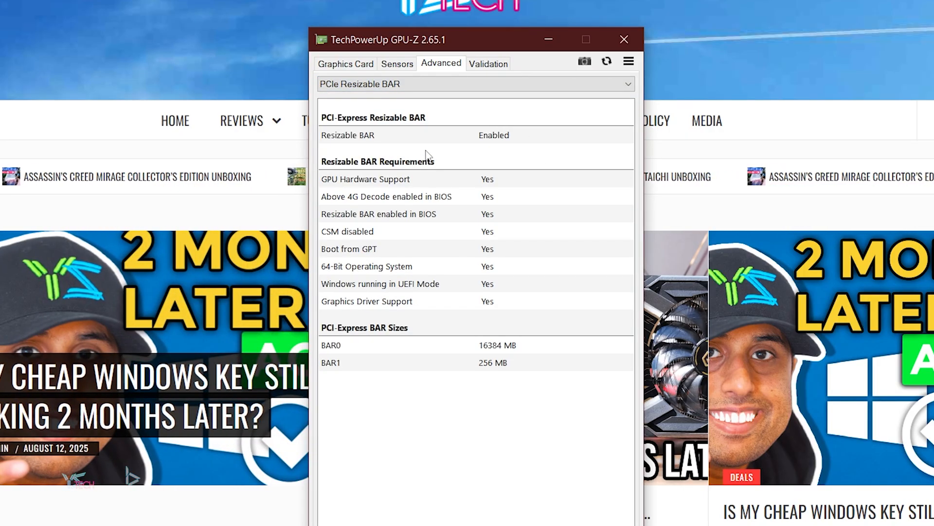
pyautogui.moveTo(527, 209)
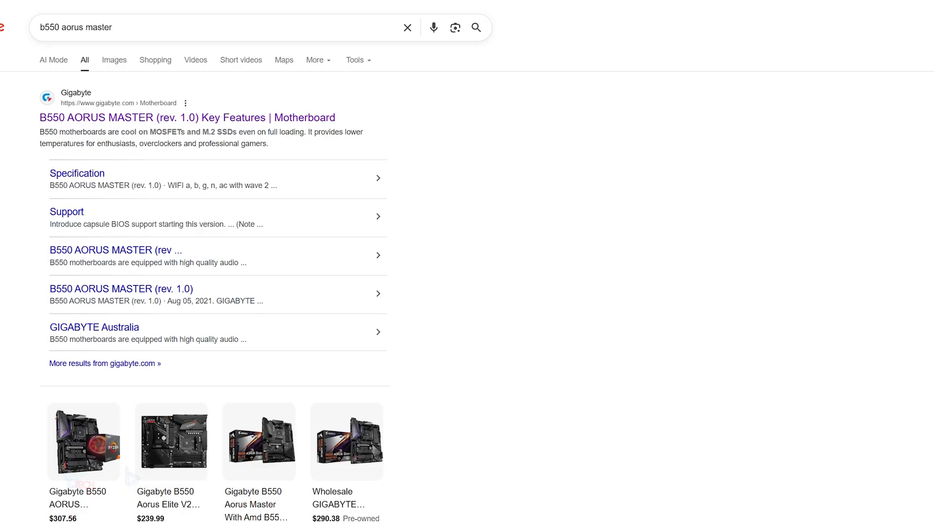
pyautogui.moveTo(168, 118)
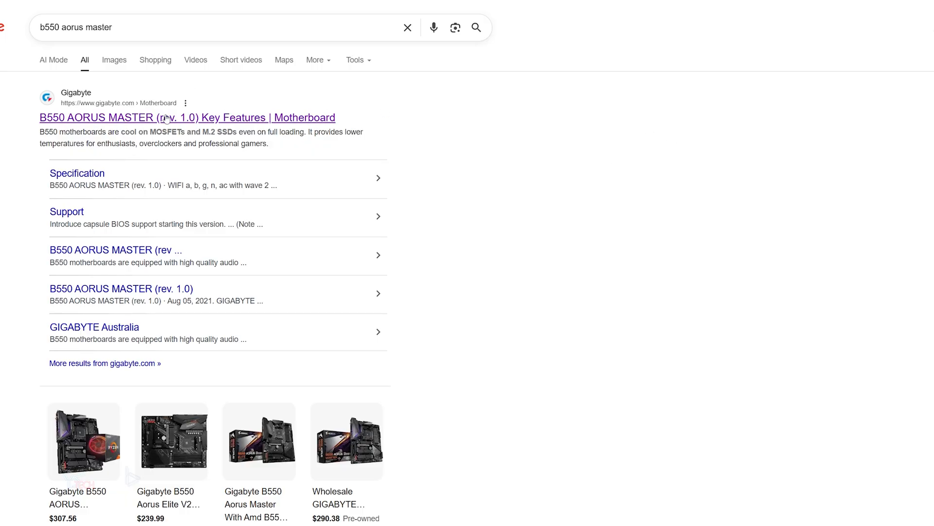
# Go to the B550 AORUS MASTER support page and expand its BIOS(+15) download list.
pyautogui.click(187, 118)
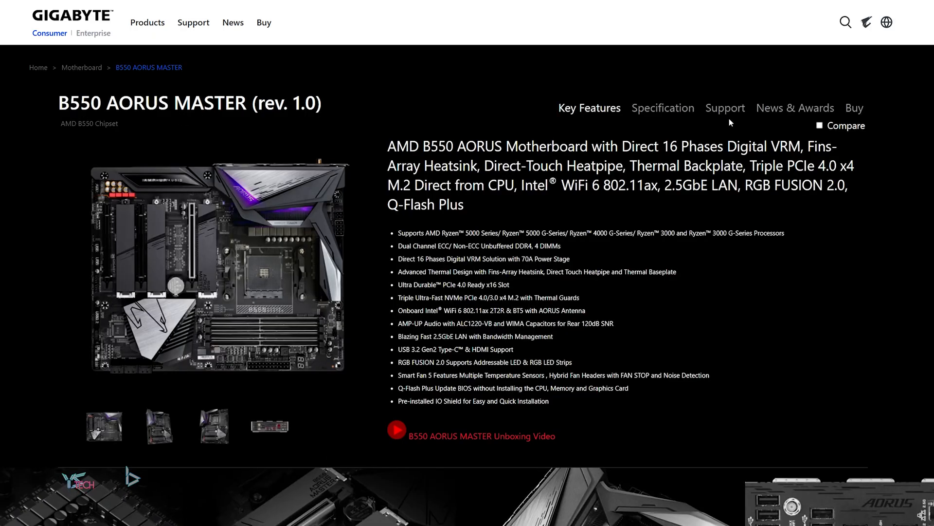
pyautogui.click(724, 108)
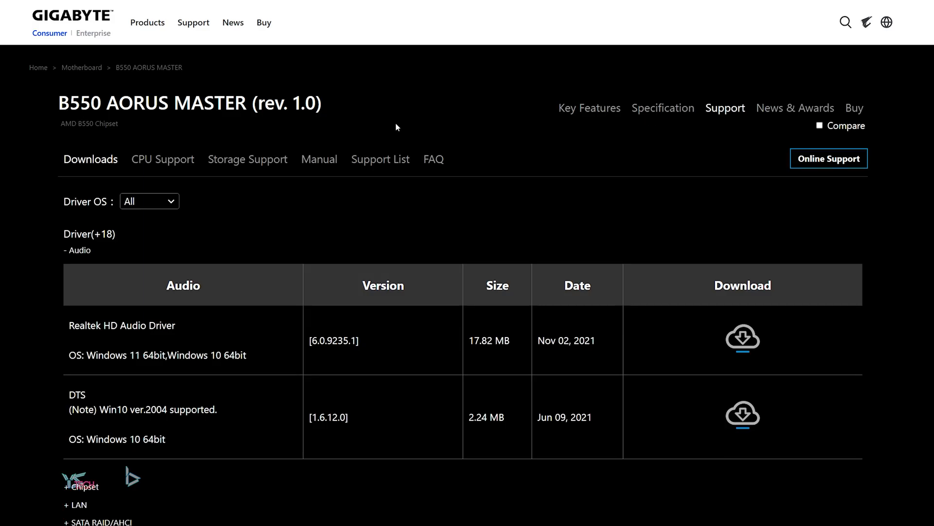
pyautogui.moveTo(344, 144)
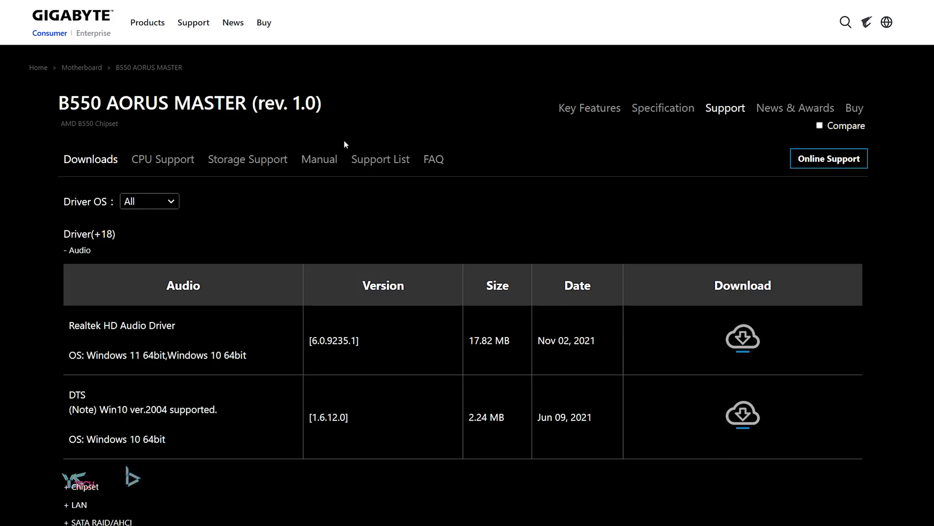
pyautogui.scroll(-3)
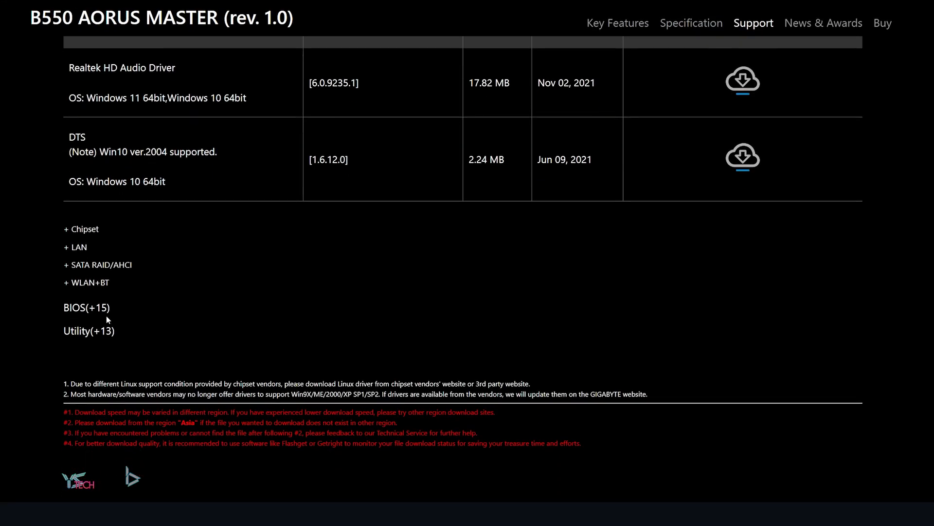
pyautogui.click(86, 308)
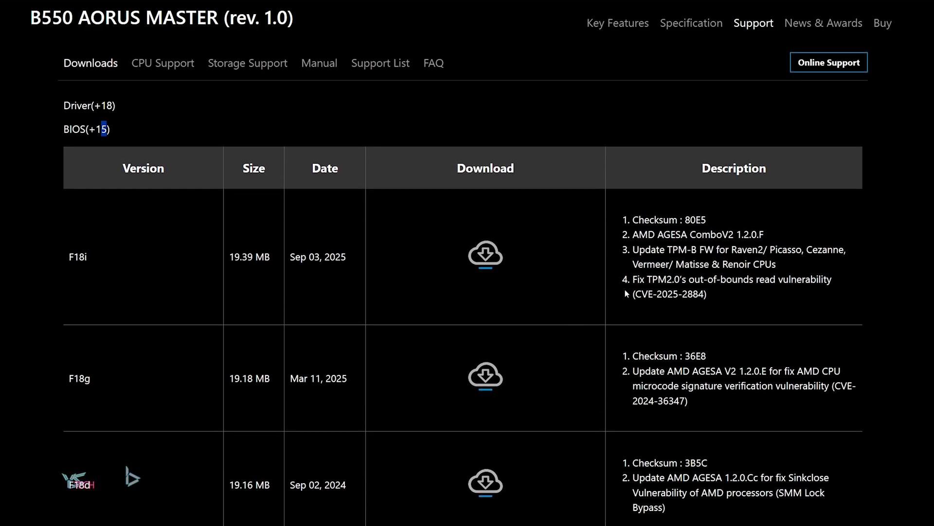